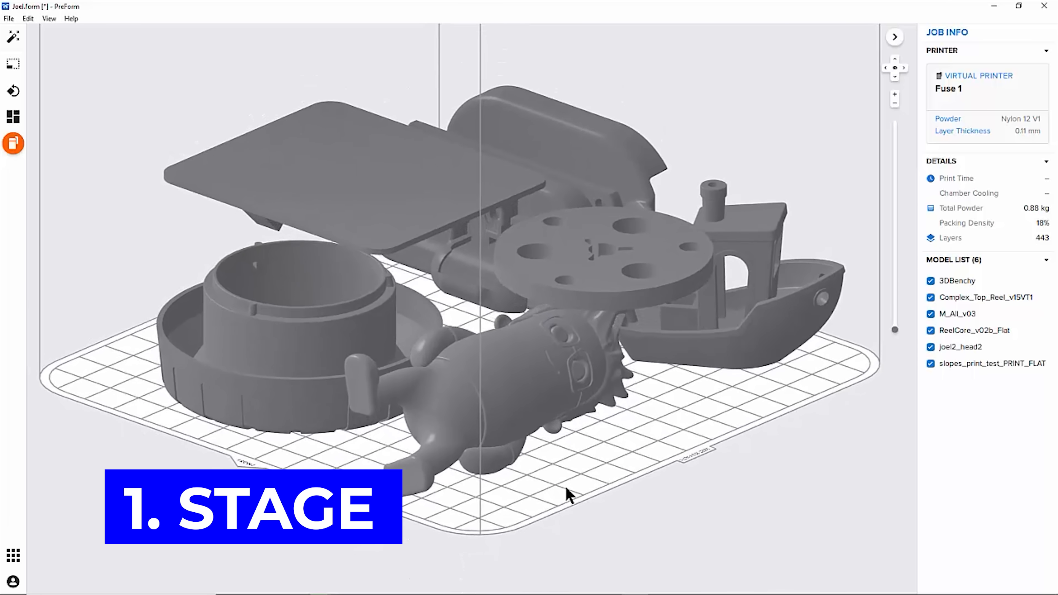
# Step: Orbit the view down to a lower side-on angle of the six models on the Fuse 1 platform
pyautogui.moveTo(567, 495); pyautogui.dragTo(528, 461)
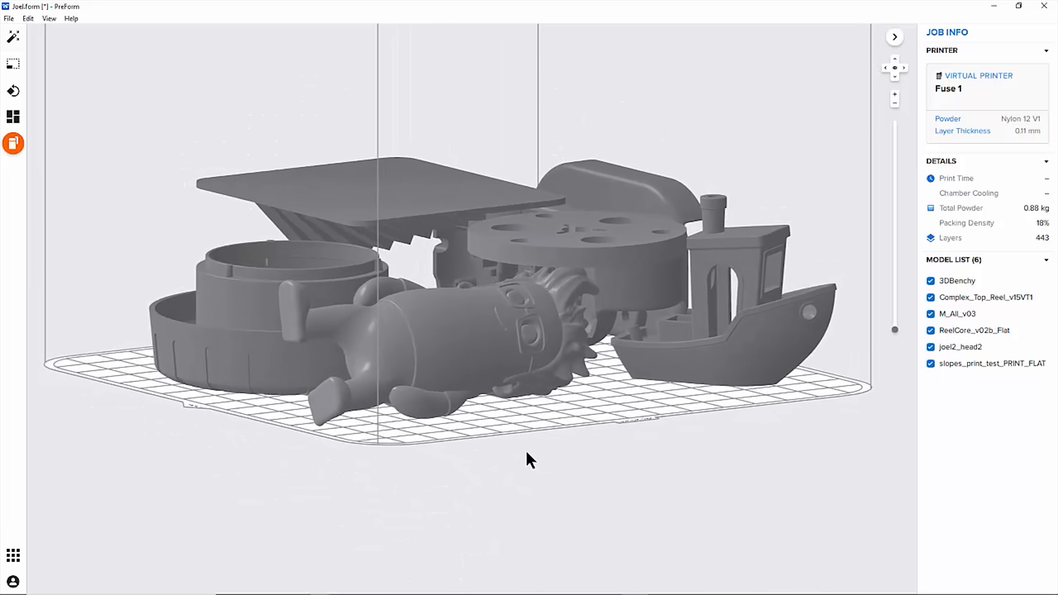